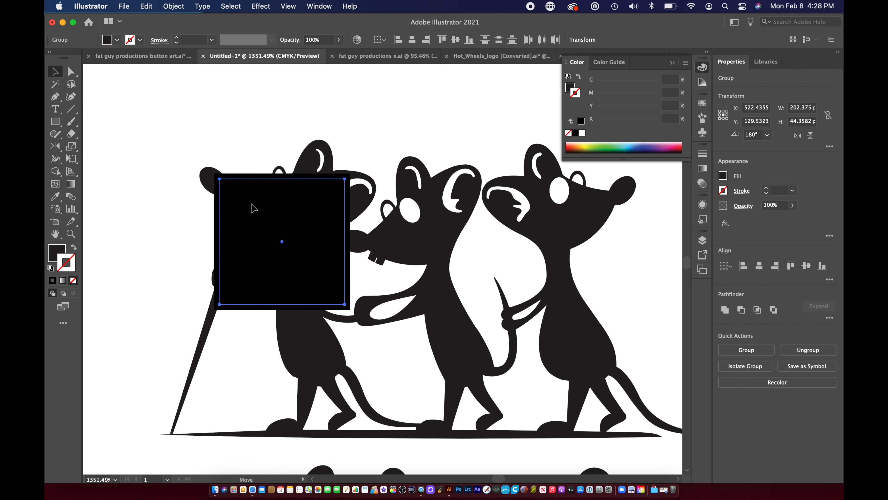
Scale the mice-and-lettering logo group down from about 202 pt to 47 pt wide.
drag(282, 242, 265, 212)
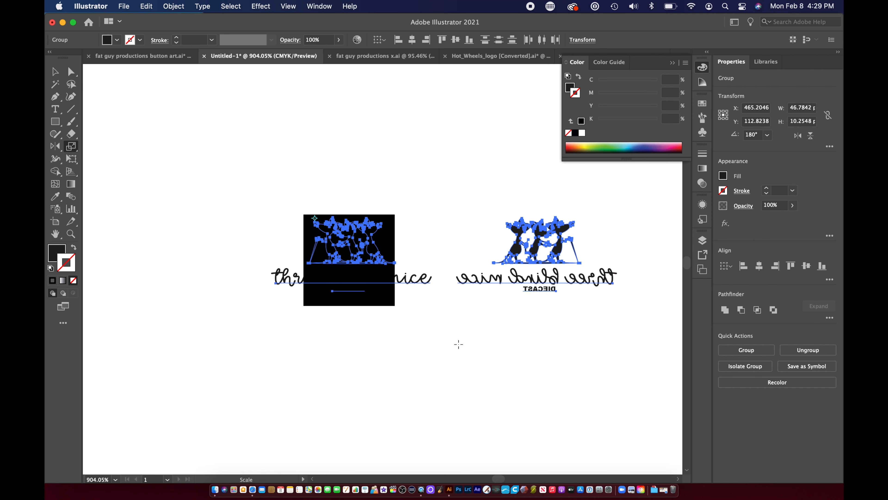
click(55, 71)
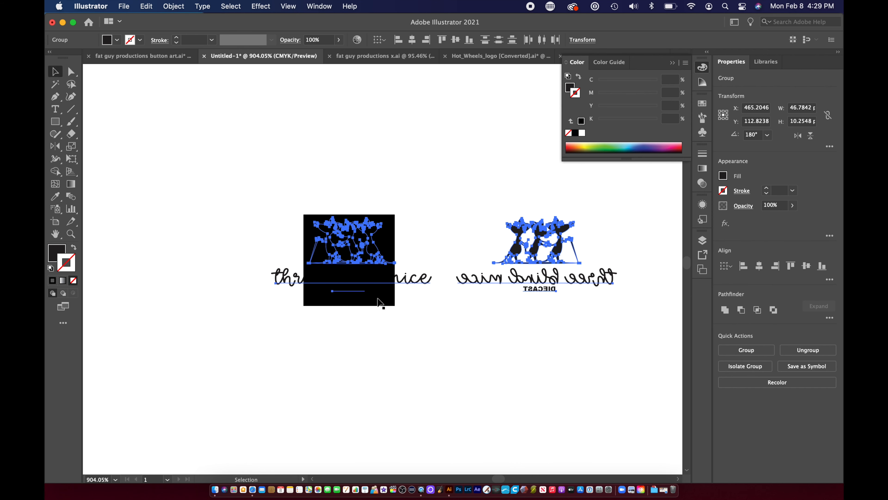